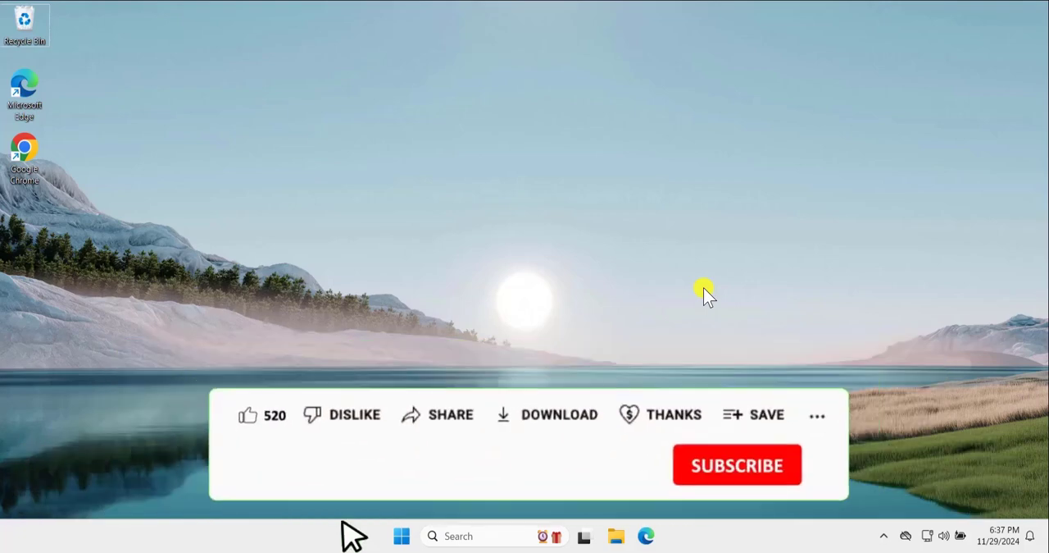
# Step: Bring up the Start menu from the taskbar, showing its pinned apps
pyautogui.click(247, 414)
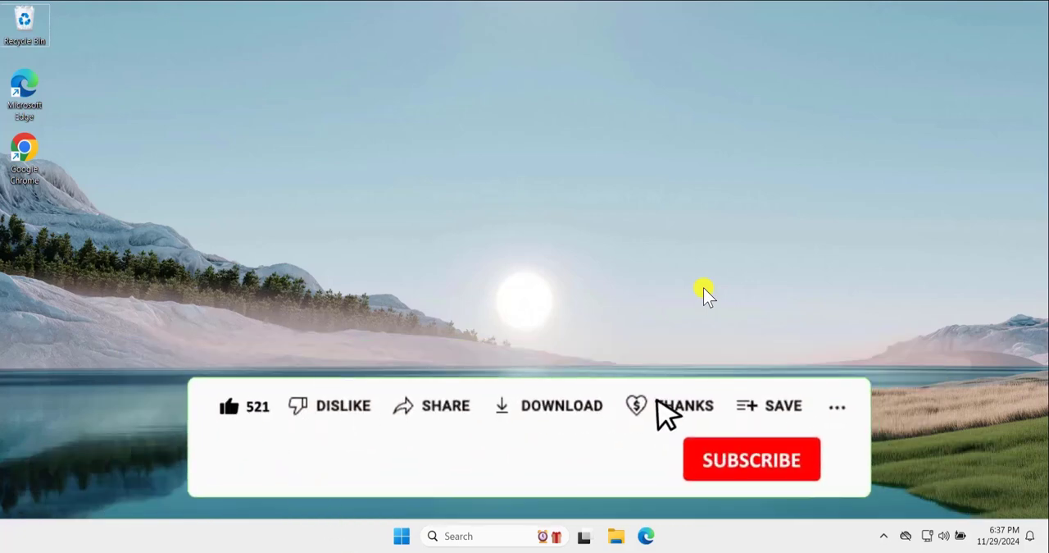
pyautogui.click(685, 405)
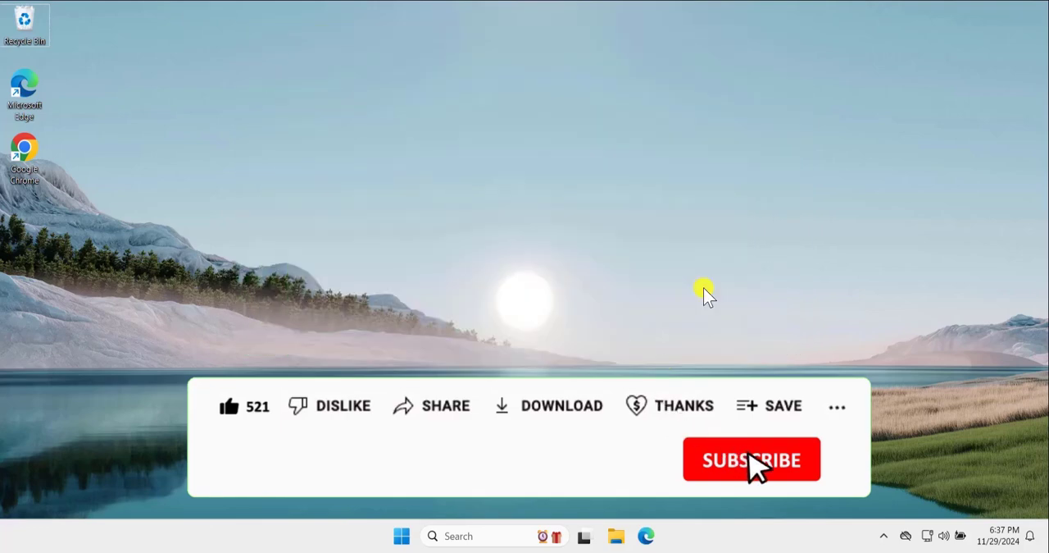
pyautogui.click(751, 459)
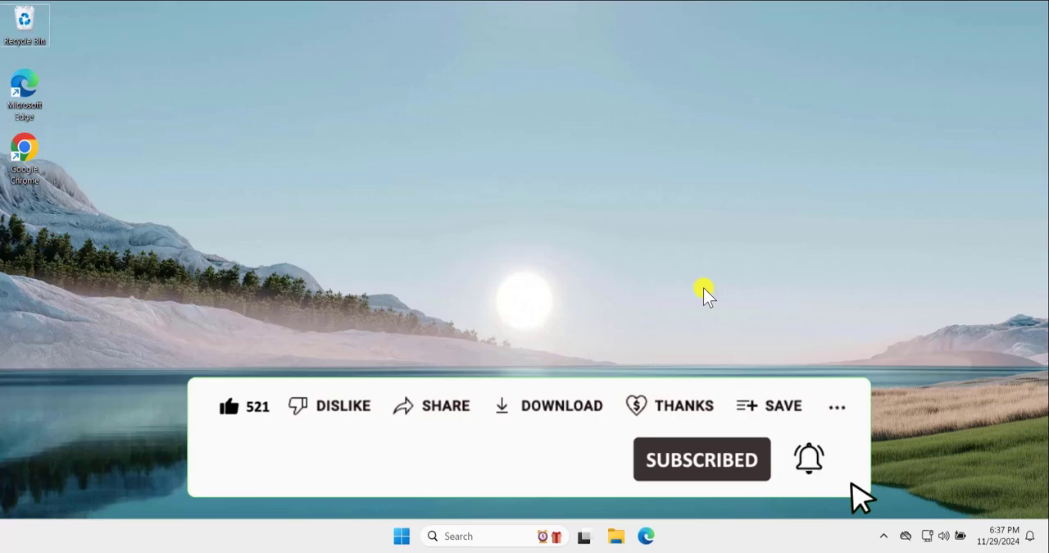
pyautogui.click(400, 535)
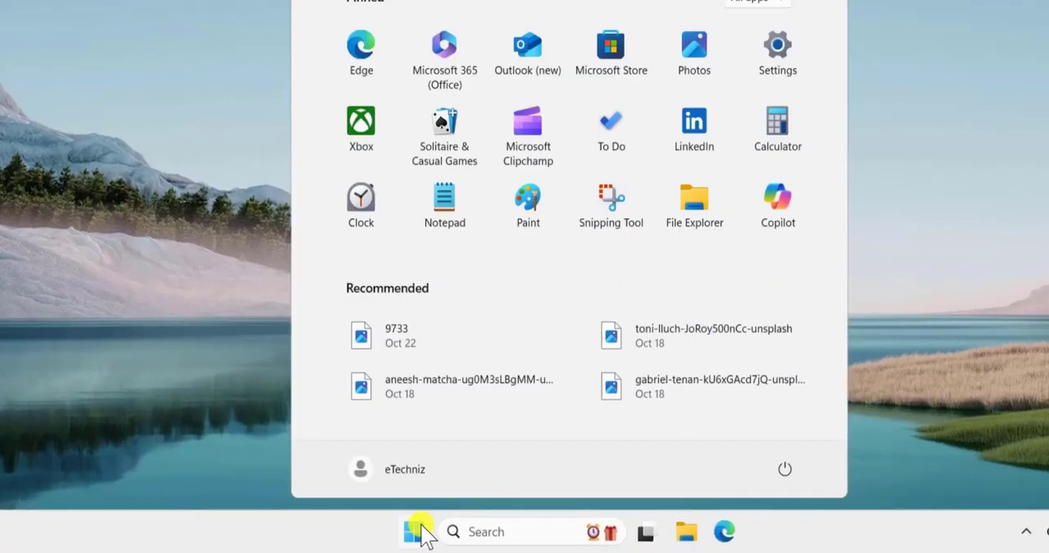
# Step: Go to Accounts > Other users in Settings and start adding another user
pyautogui.click(778, 46)
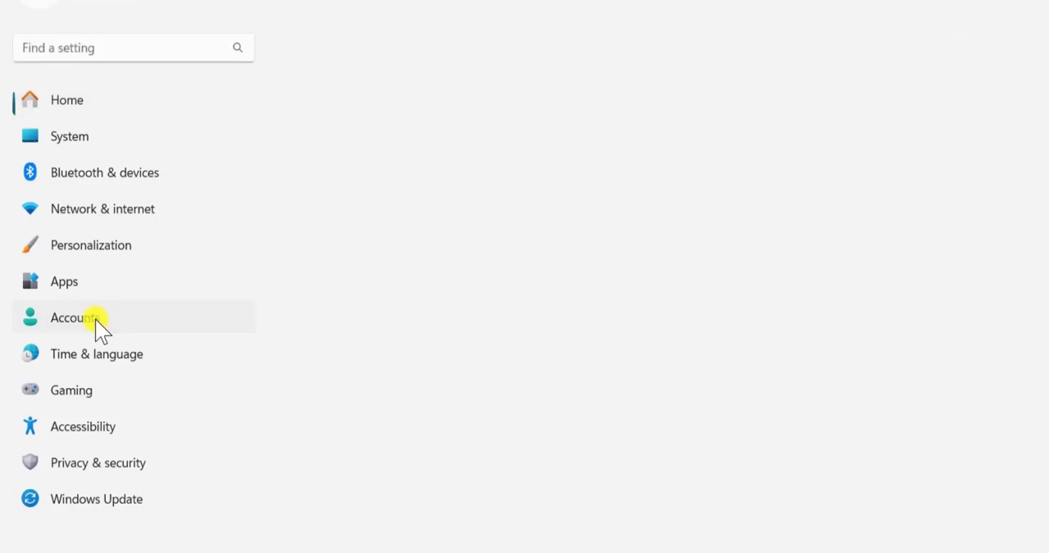
pyautogui.click(73, 318)
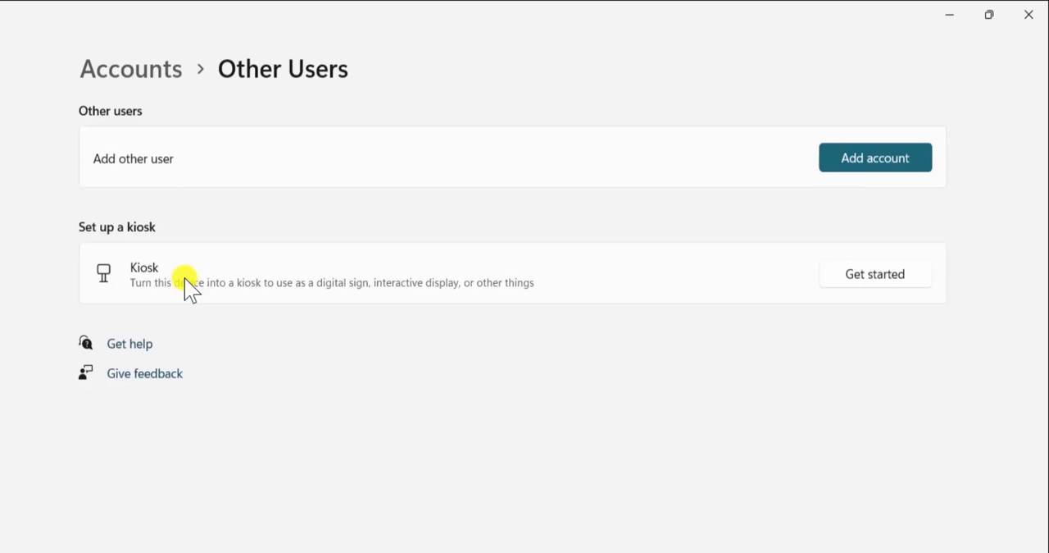
pyautogui.click(875, 158)
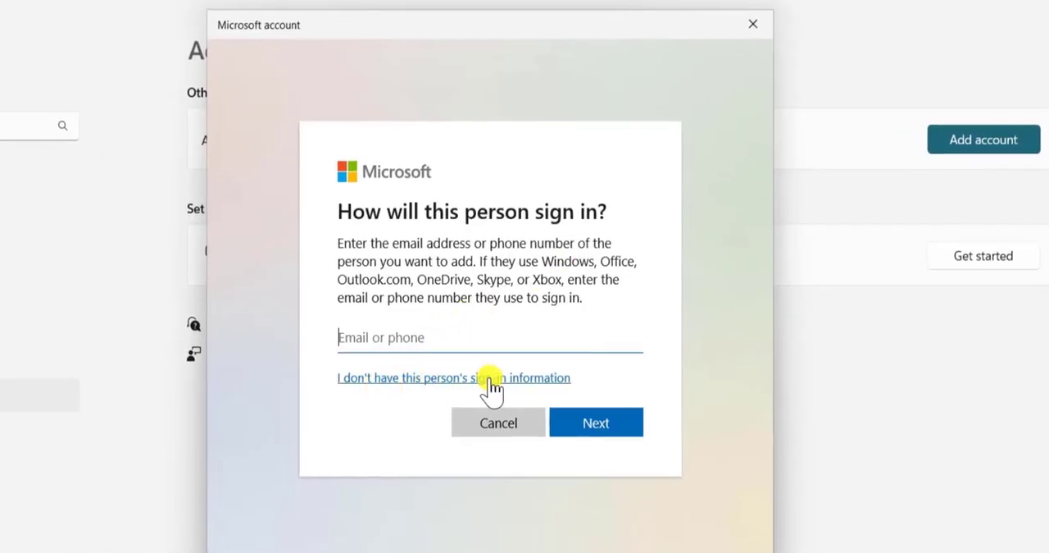
# Step: Create a local account 'Guest Login' with no Microsoft account and no password
pyautogui.click(452, 378)
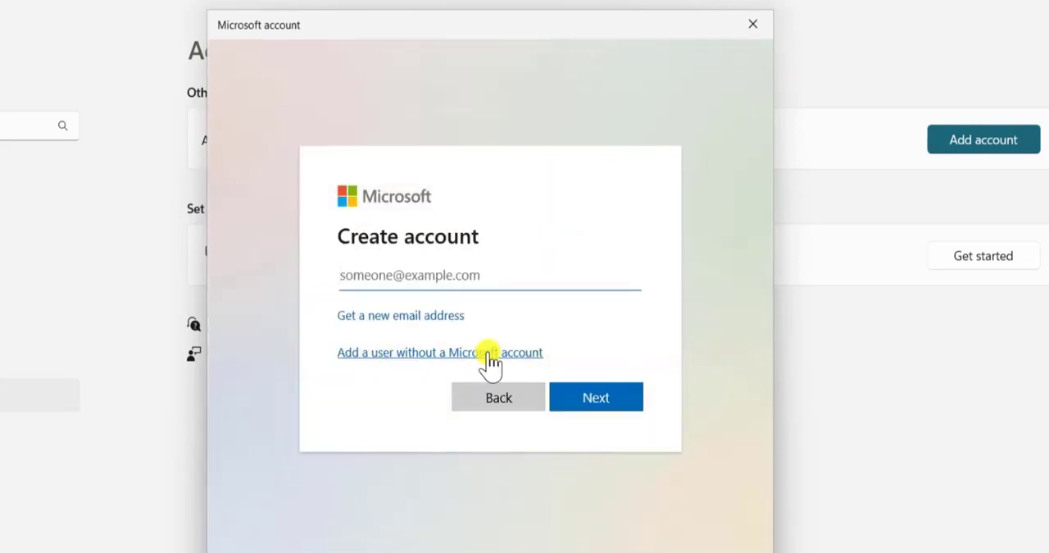
pyautogui.click(439, 353)
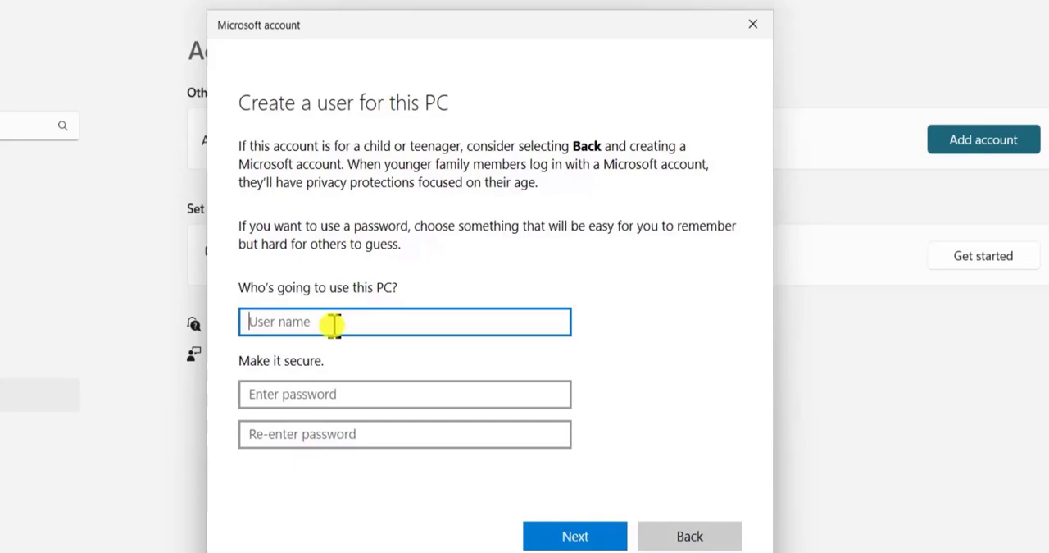
pyautogui.write('Guest')
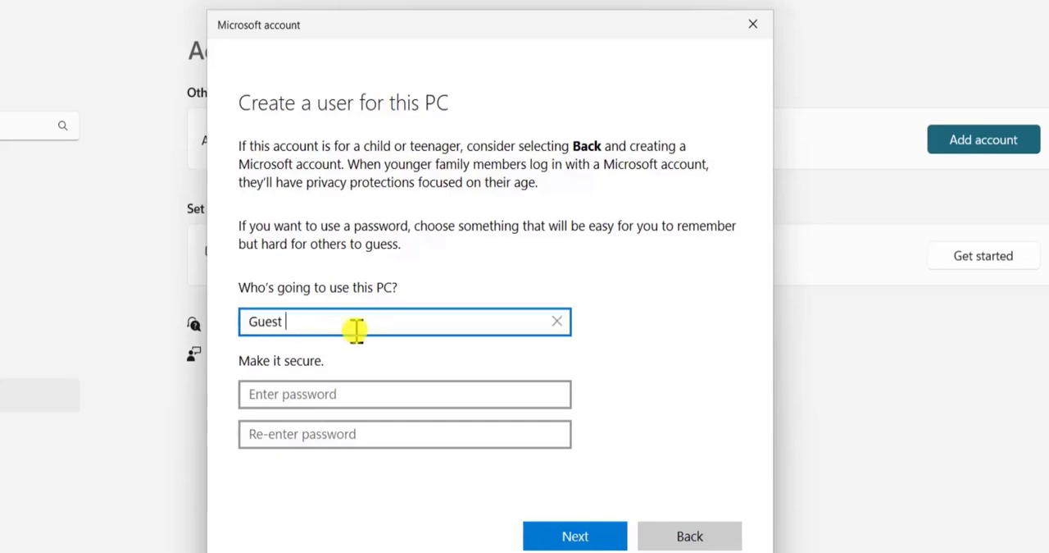
pyautogui.write('Login')
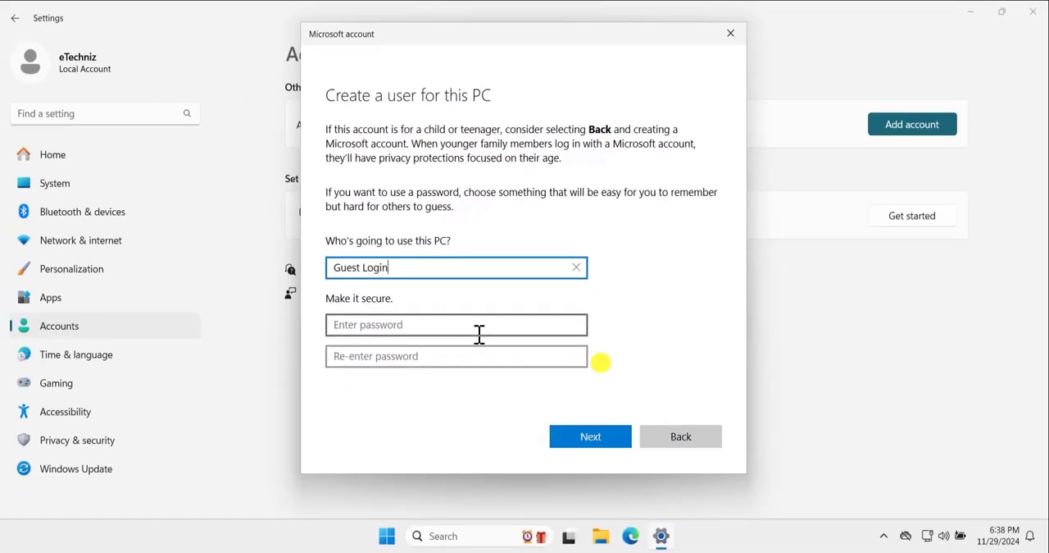
pyautogui.click(590, 436)
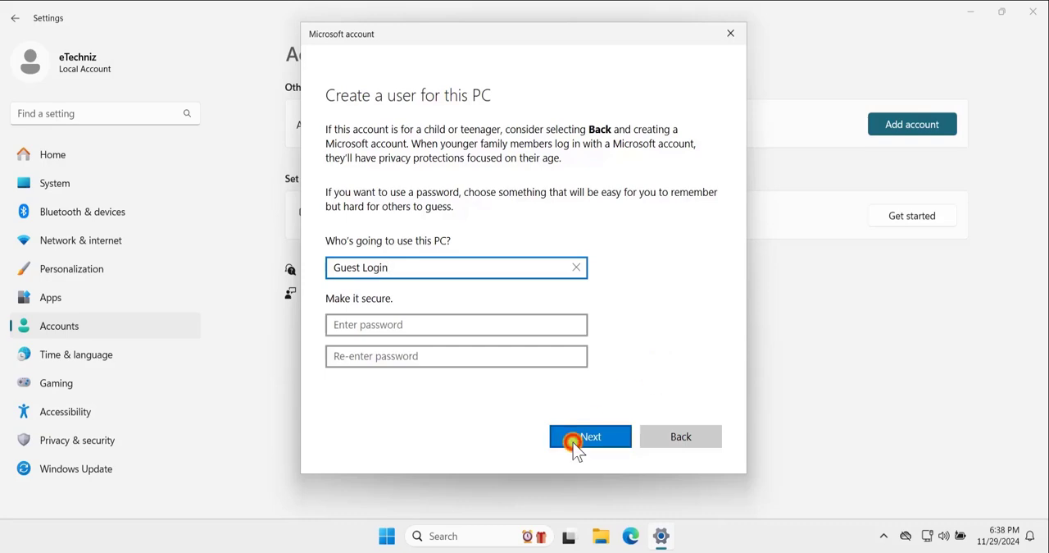
pyautogui.click(590, 436)
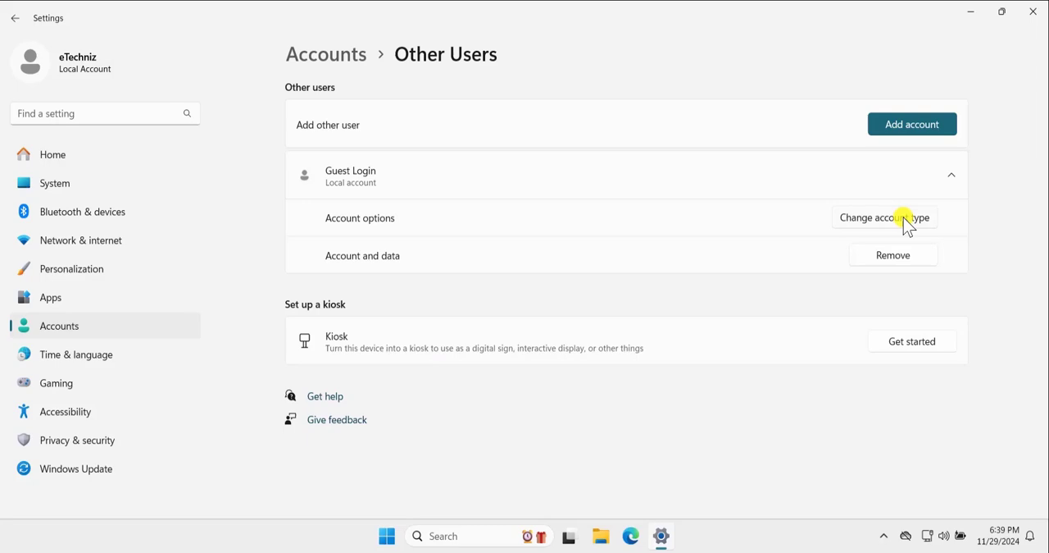
pyautogui.click(883, 216)
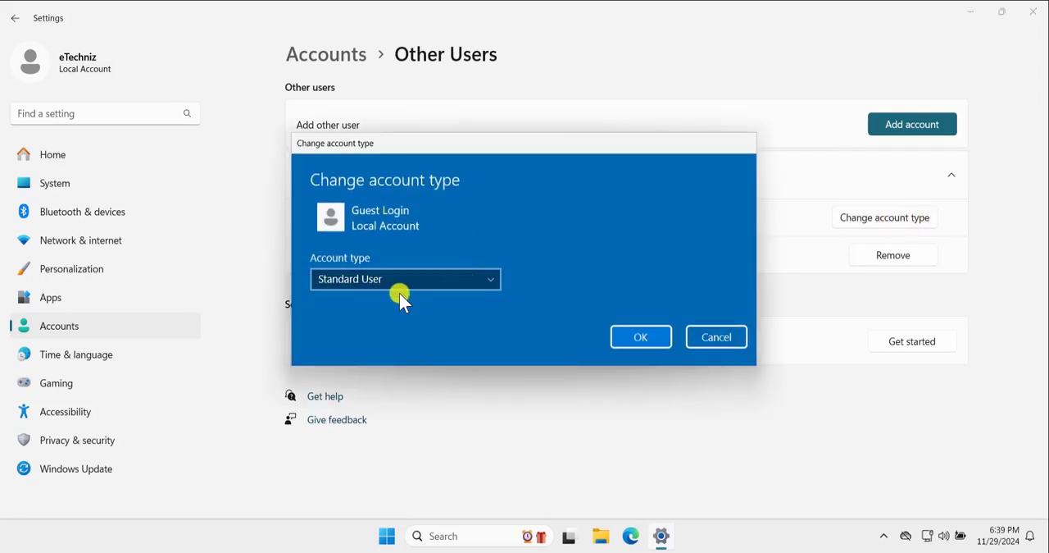
pyautogui.click(714, 336)
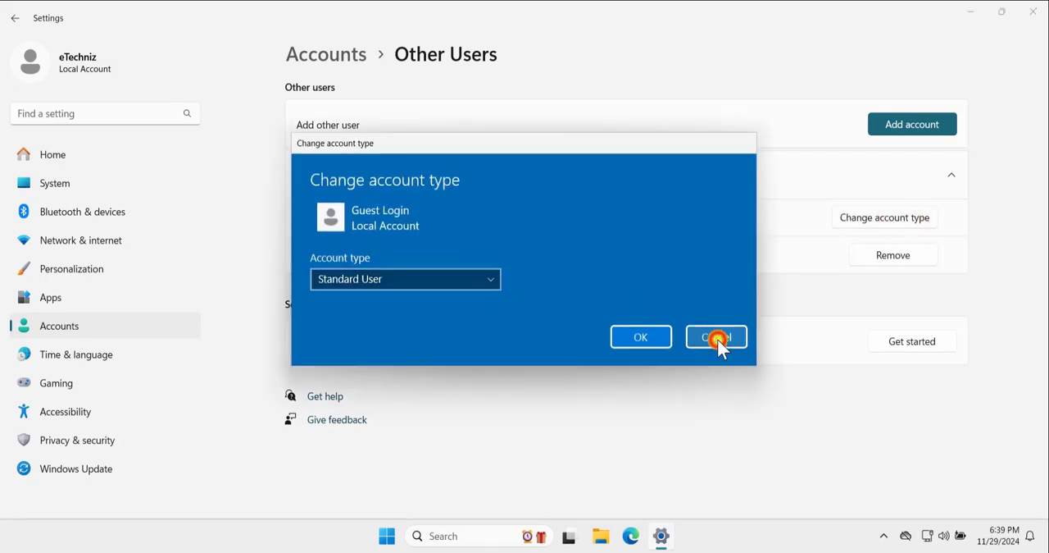
pyautogui.click(715, 338)
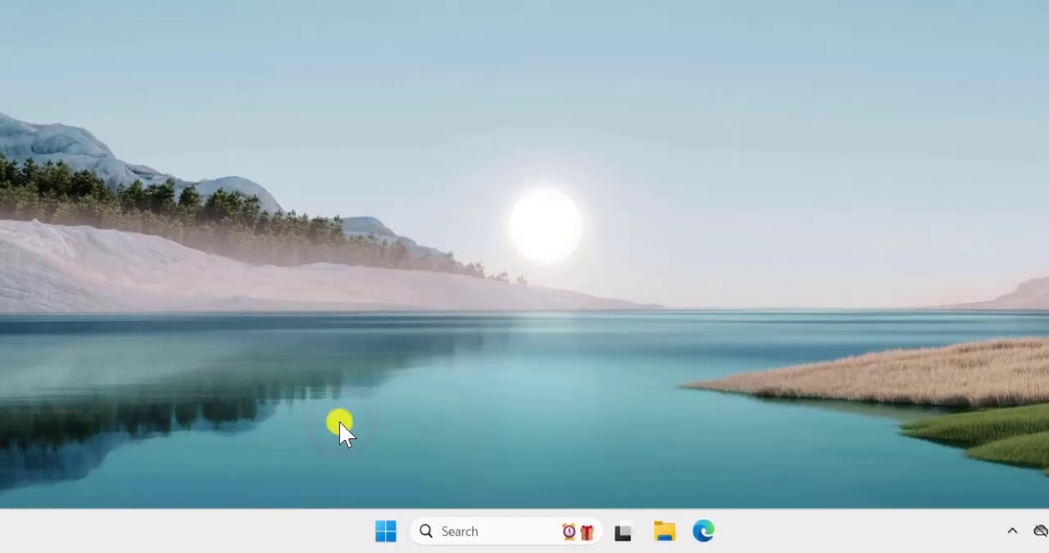
# Step: Launch lusrmgr.msc and open the Guests group's properties under Groups
pyautogui.write('lusrmgr.msc')
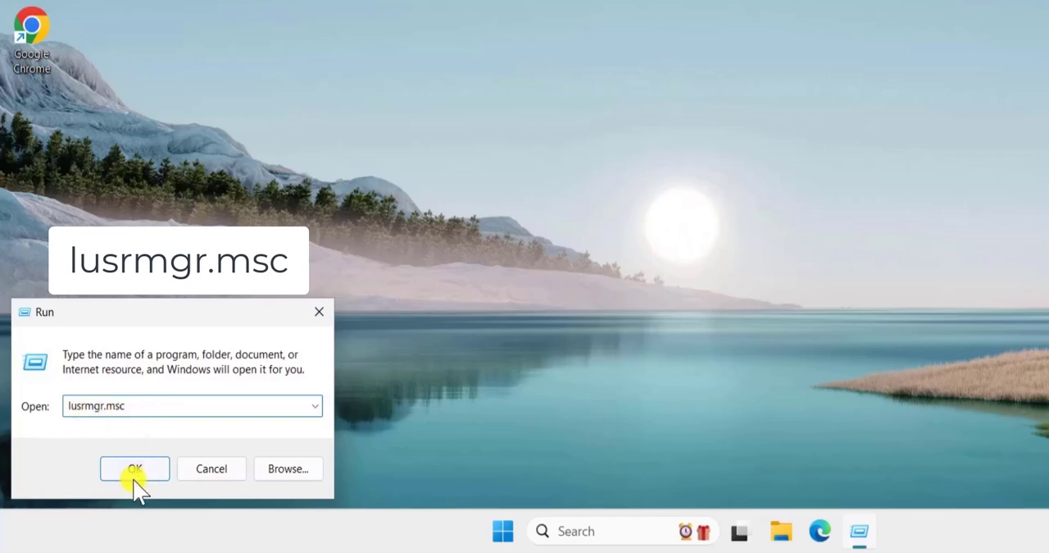
pyautogui.click(134, 469)
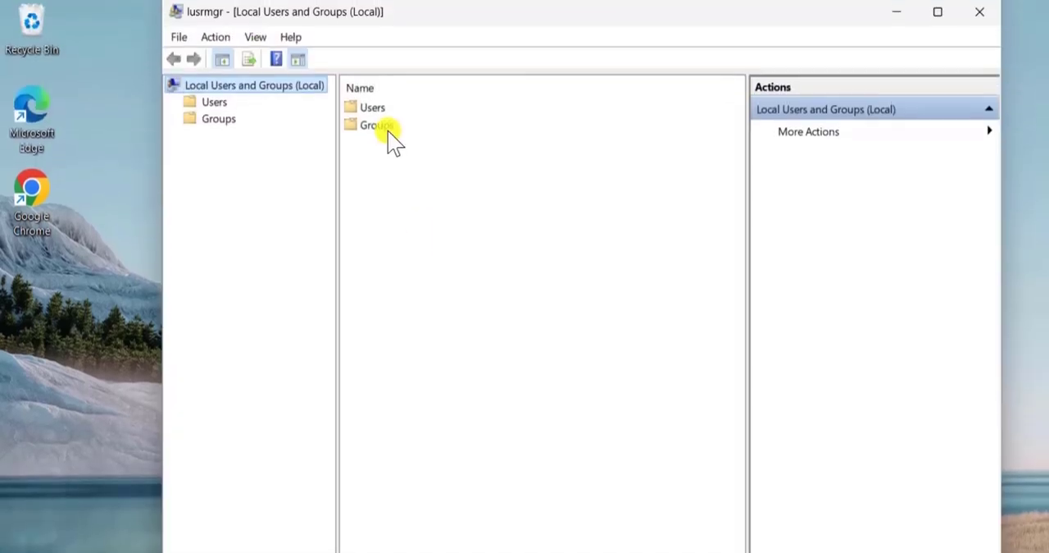
pyautogui.doubleClick(374, 125)
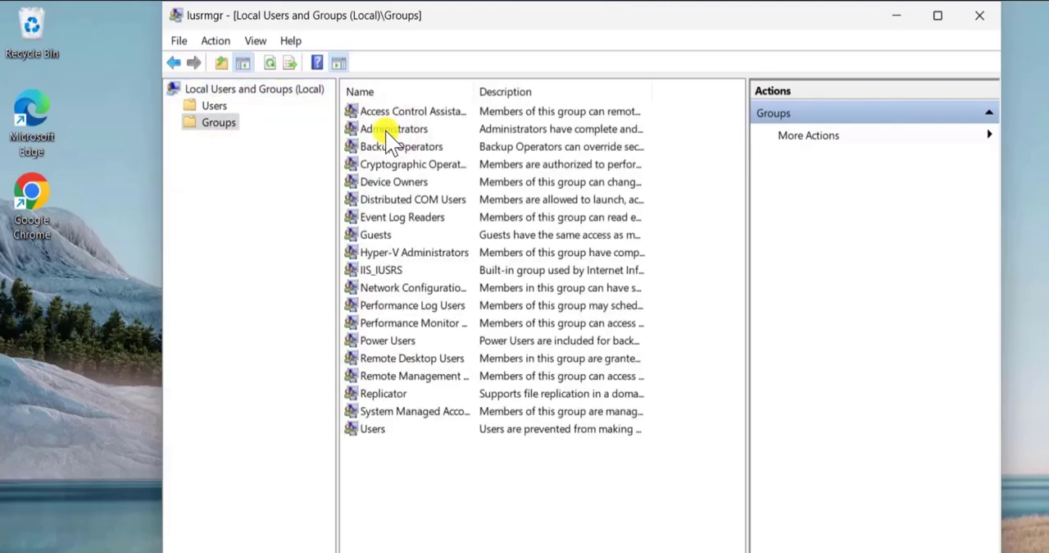
pyautogui.click(374, 233)
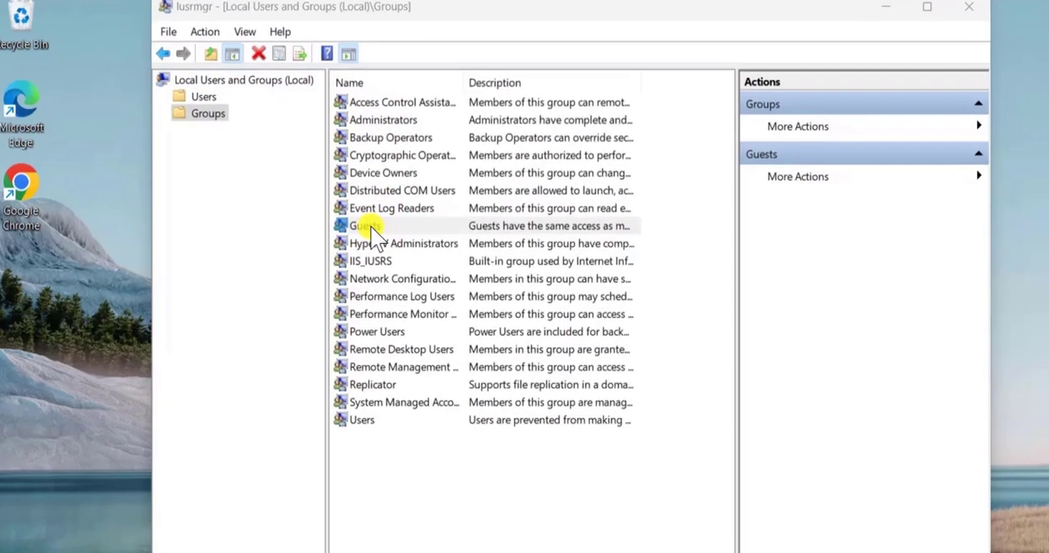
pyautogui.doubleClick(364, 227)
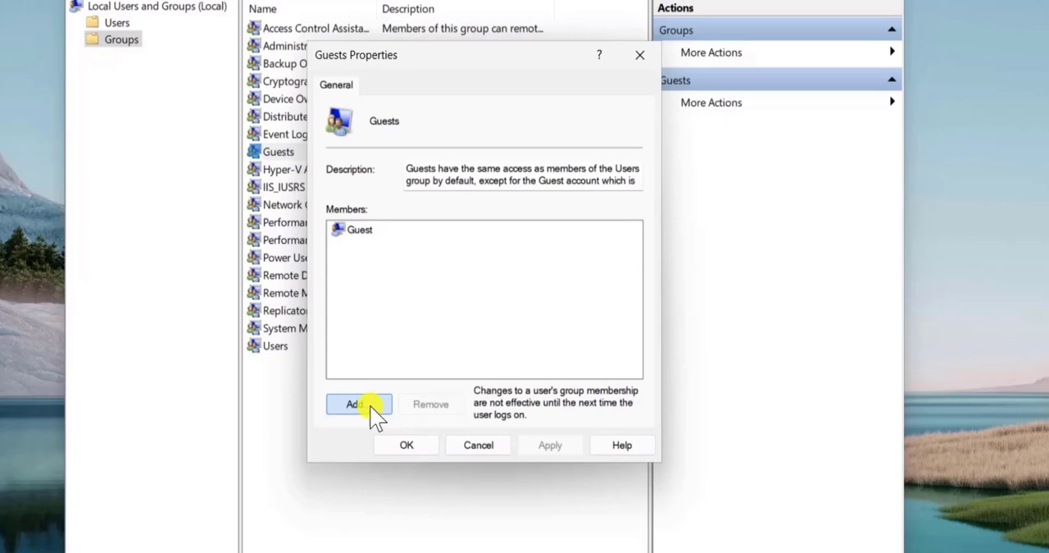
# Step: Search for 'Guest' and list all matching accounts with Find Now
pyautogui.click(357, 403)
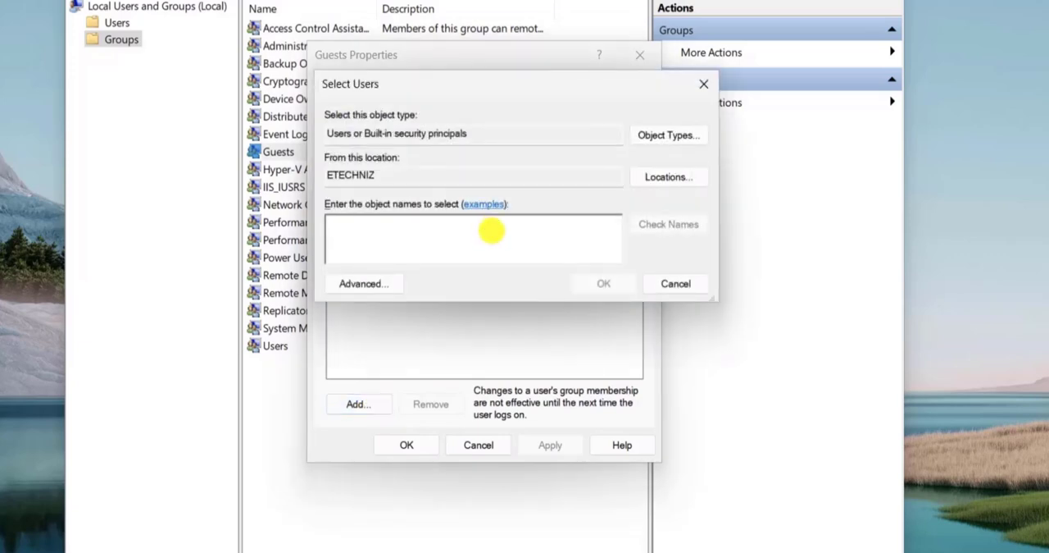
pyautogui.write('Guest')
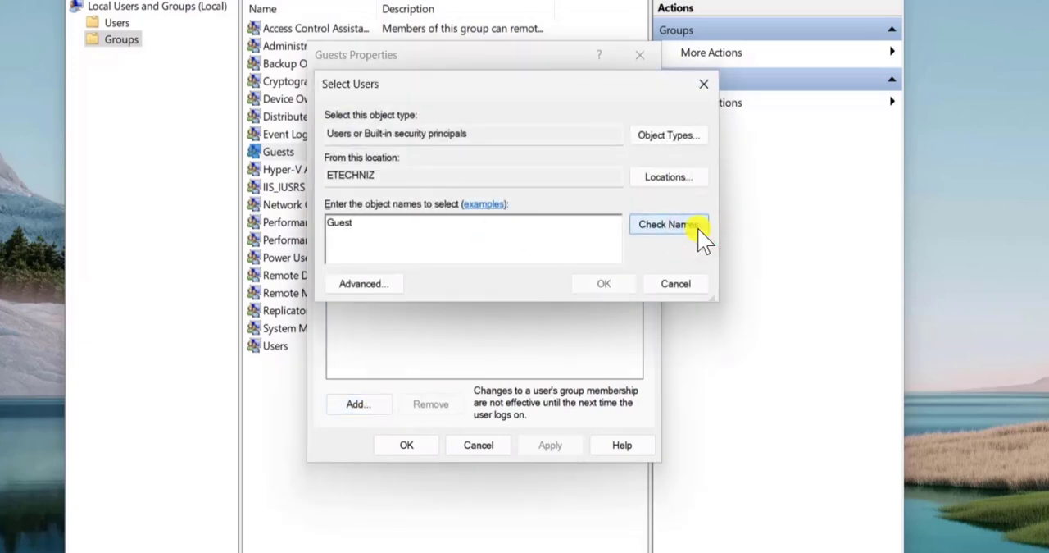
pyautogui.click(364, 282)
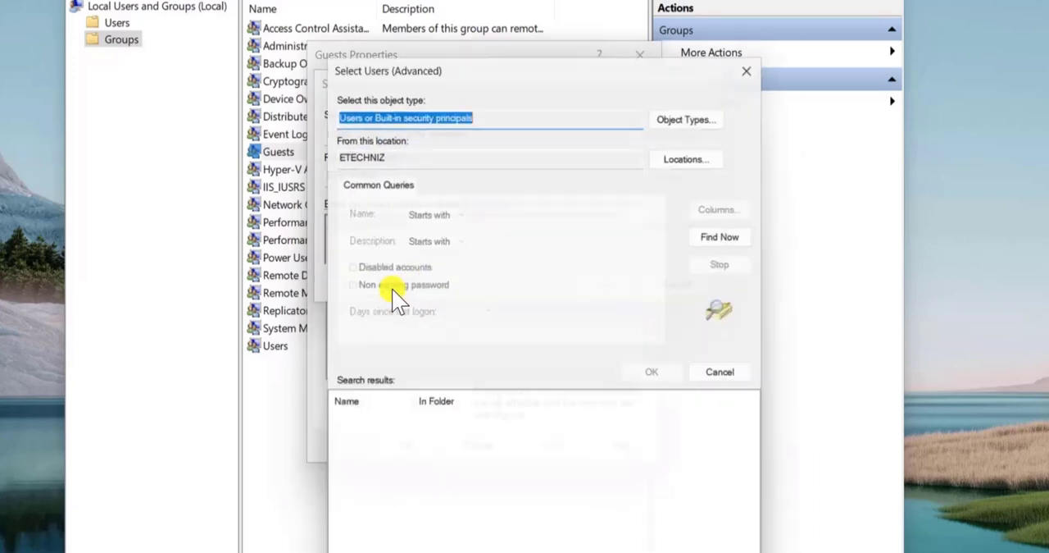
pyautogui.click(718, 236)
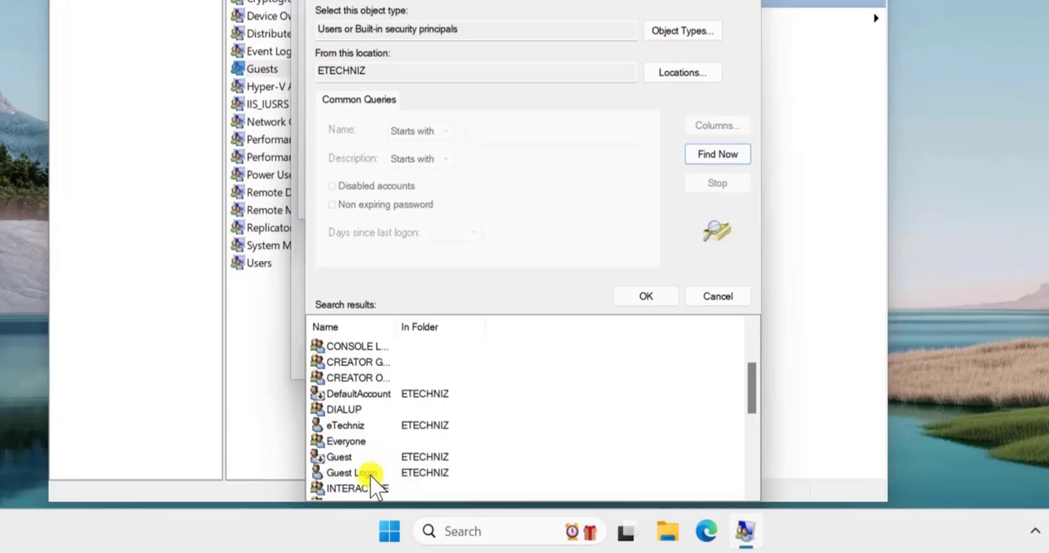
# Step: Select Guest Login, add it to the Guests group and save the membership
pyautogui.click(353, 473)
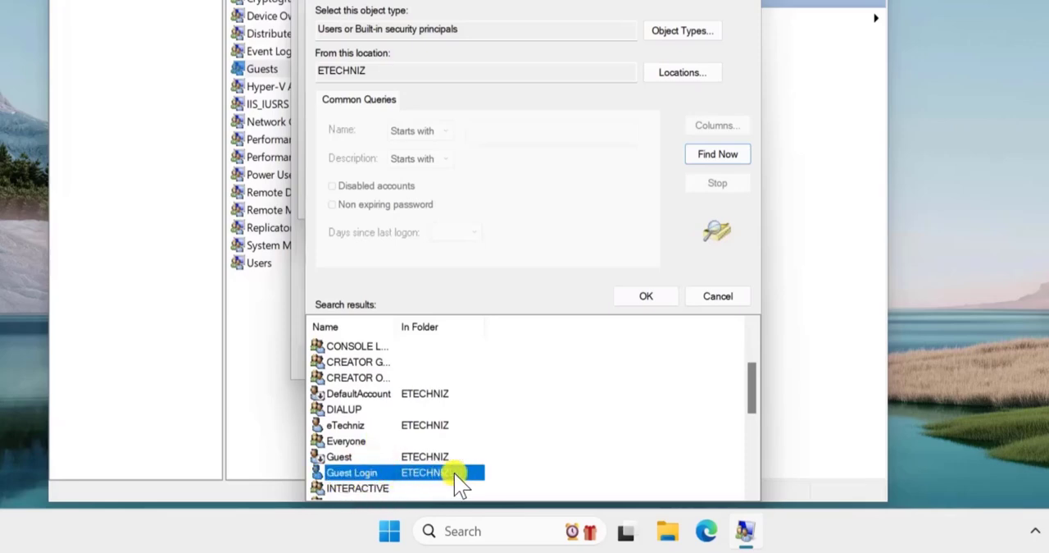
pyautogui.click(645, 295)
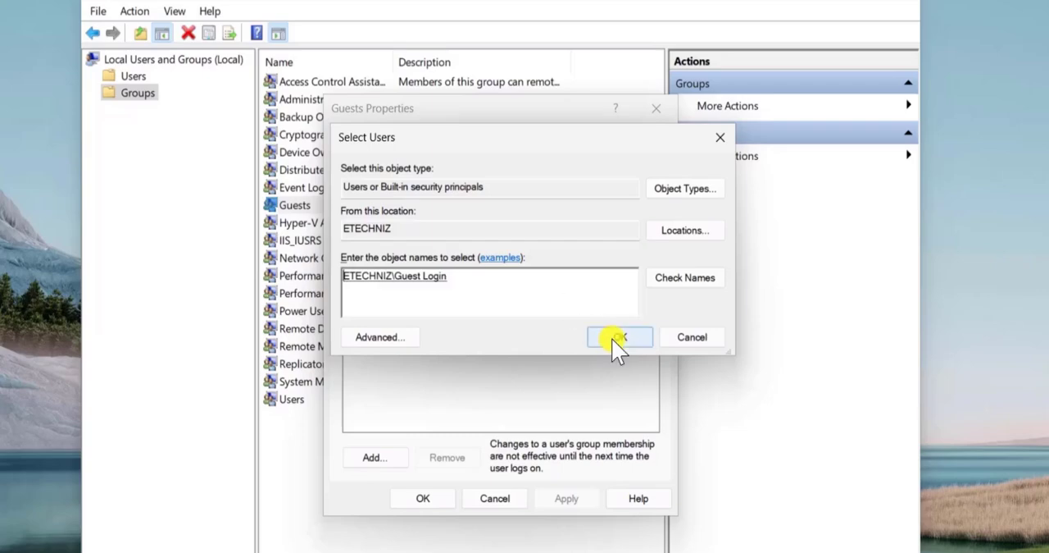
pyautogui.click(619, 336)
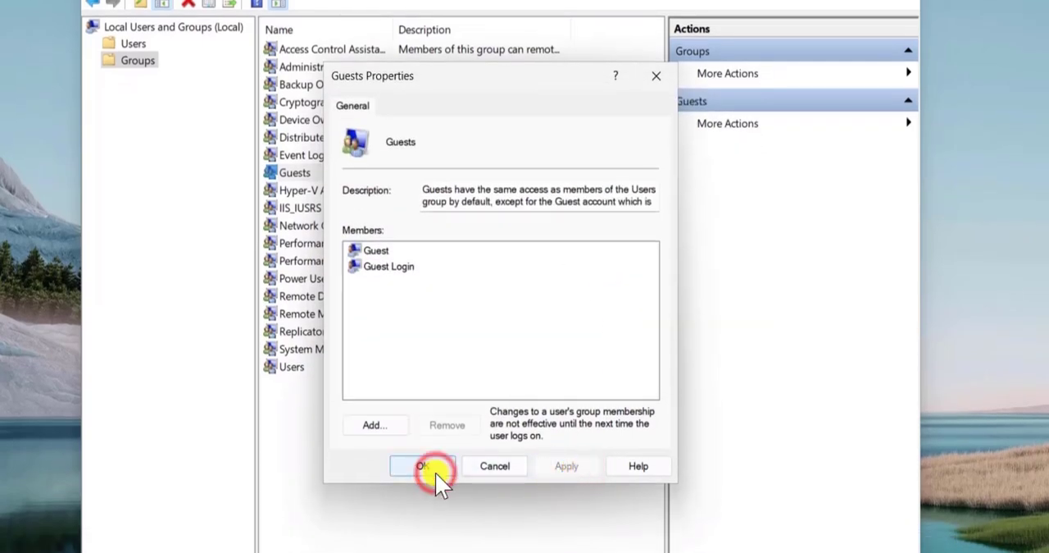
pyautogui.click(421, 465)
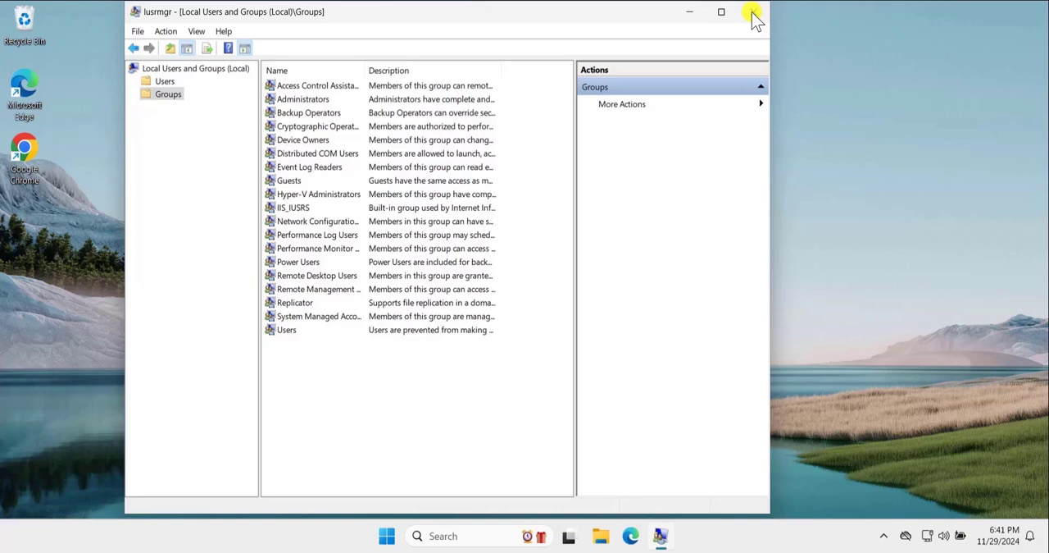
# Step: Switch user from Start and sign in as Guest Login on the sign-in screen
pyautogui.click(387, 534)
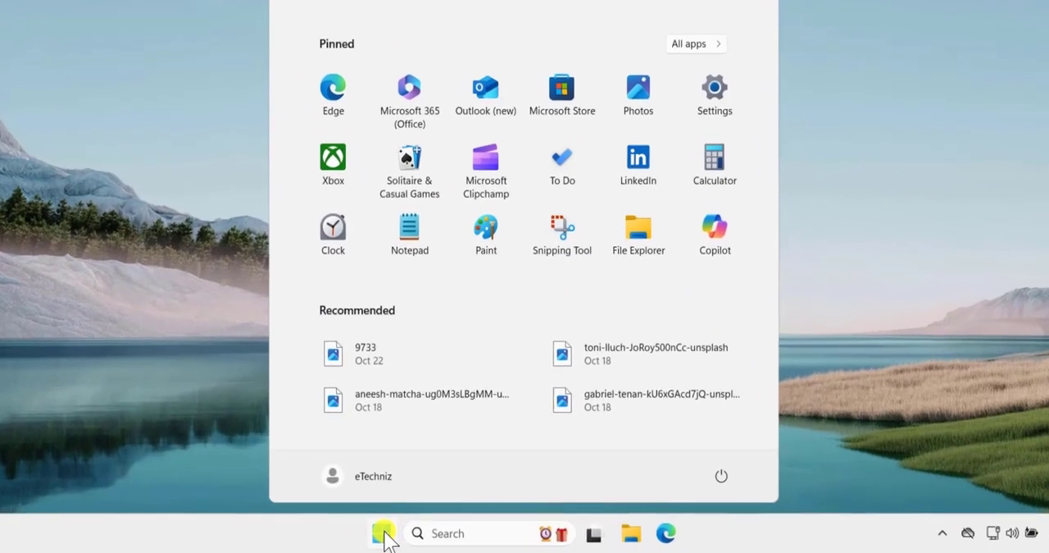
pyautogui.click(361, 476)
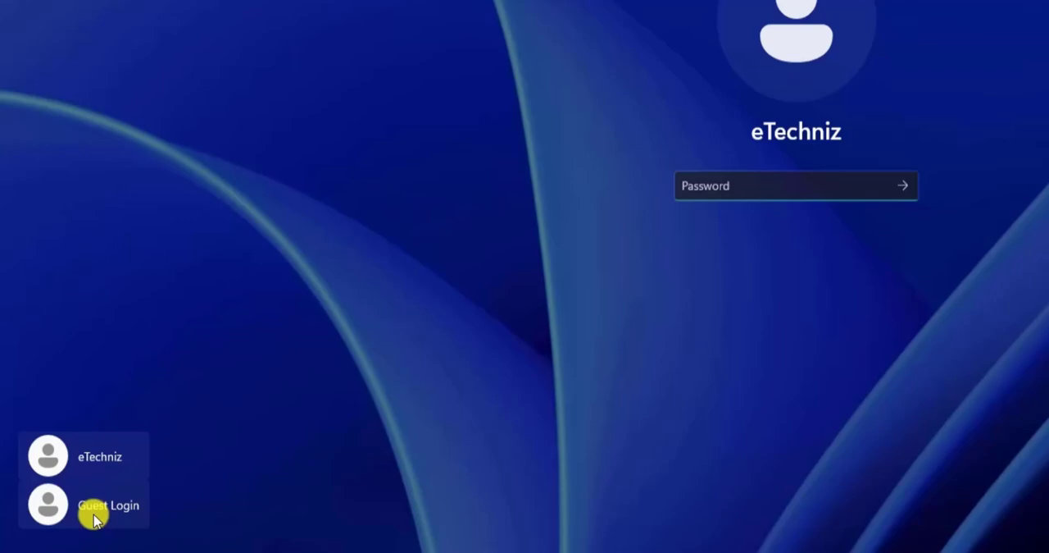
pyautogui.click(108, 505)
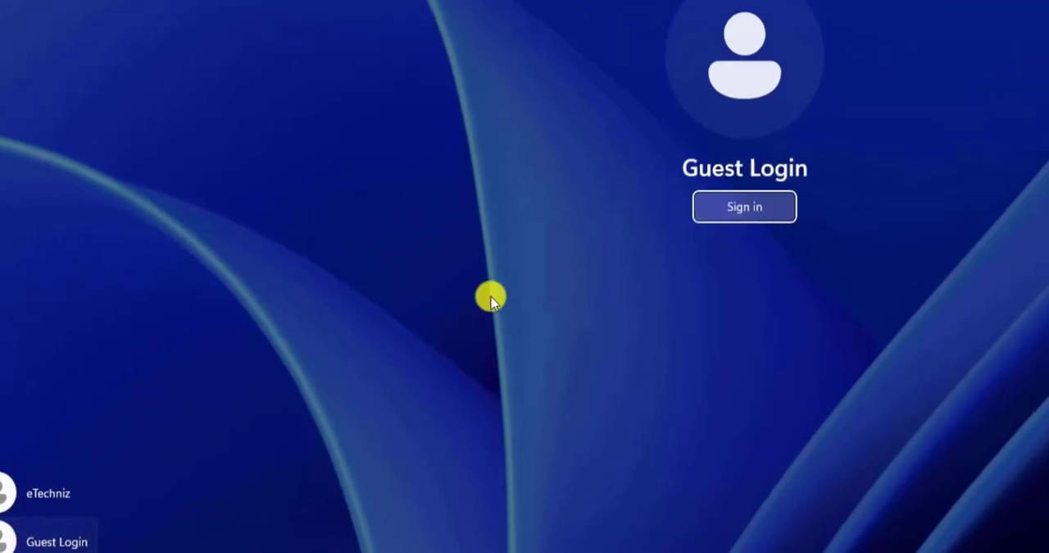
pyautogui.click(744, 207)
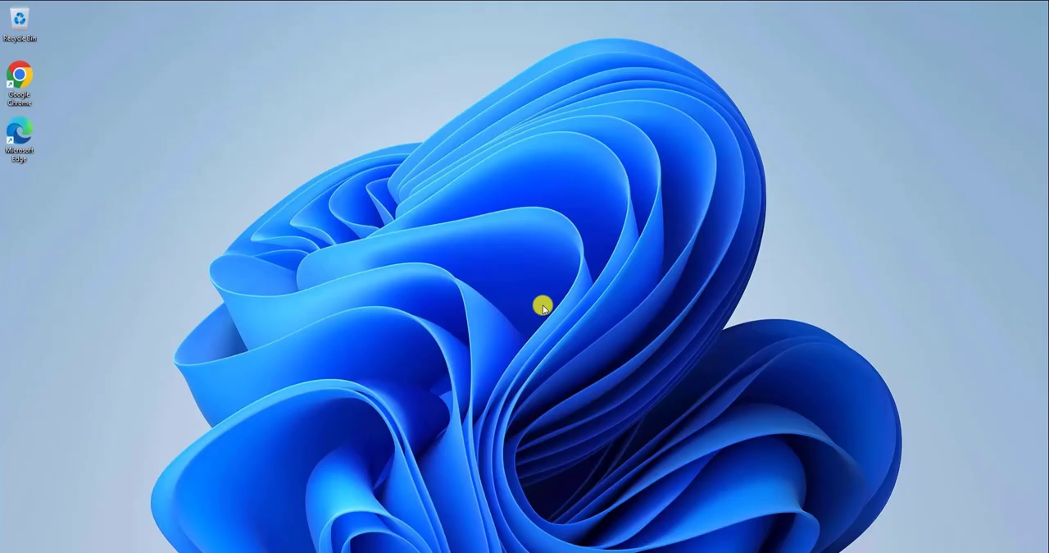
pyautogui.click(413, 538)
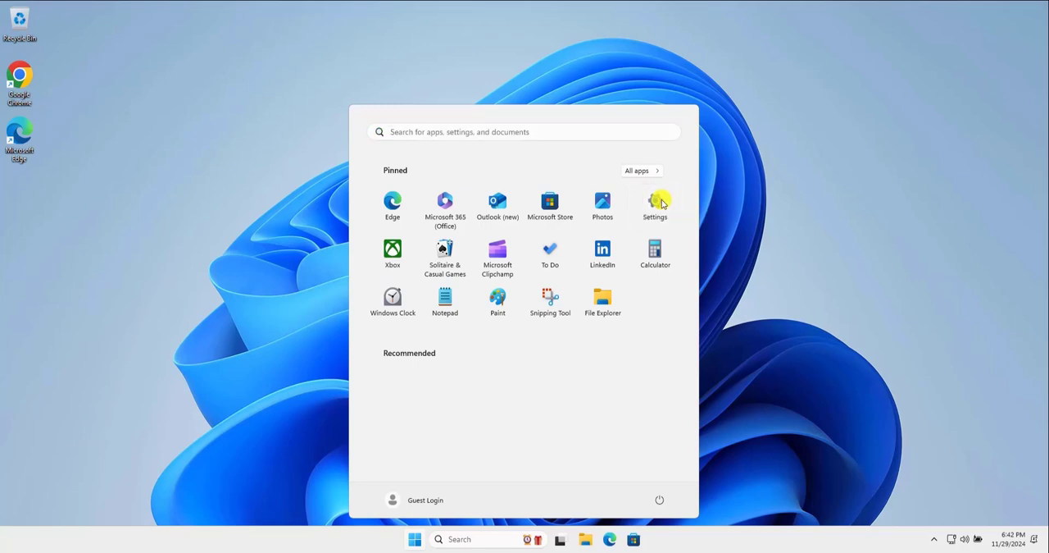
pyautogui.moveTo(873, 500)
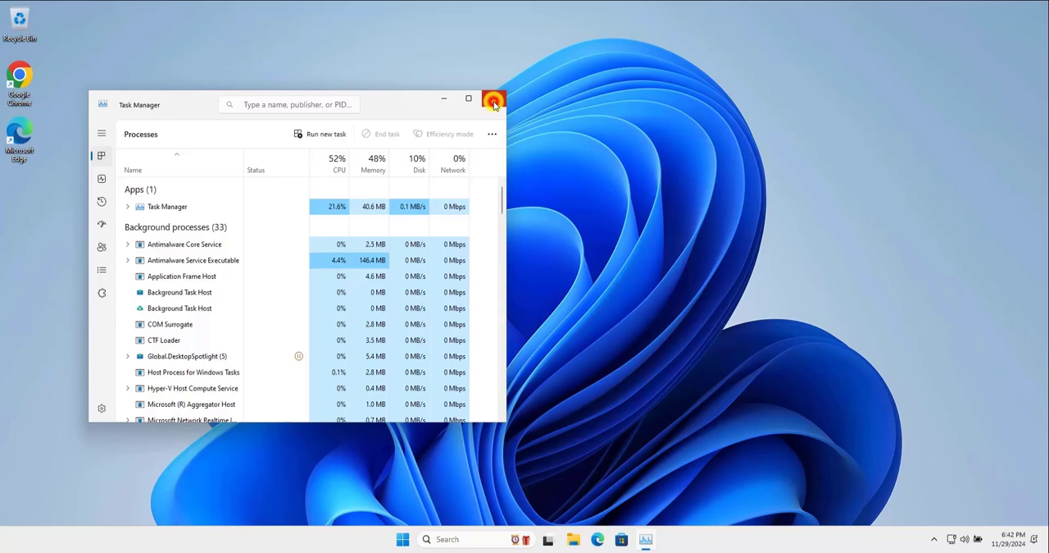
pyautogui.click(493, 98)
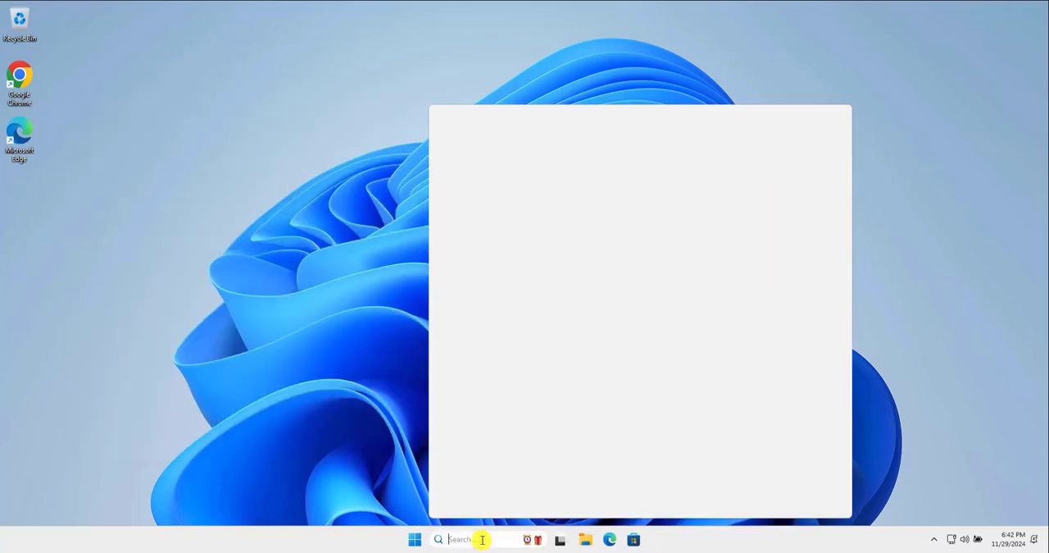
pyautogui.write('cmd')
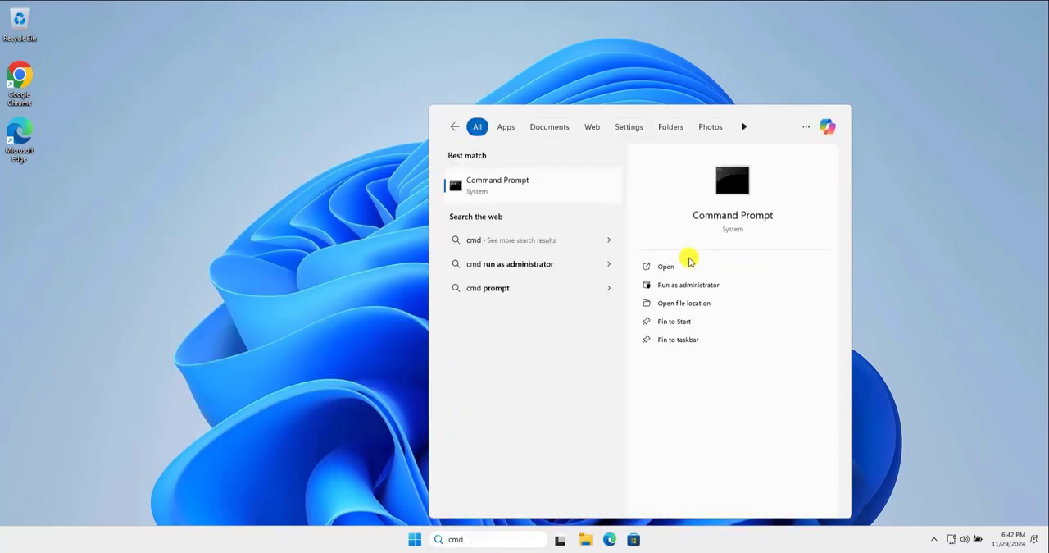
pyautogui.click(689, 284)
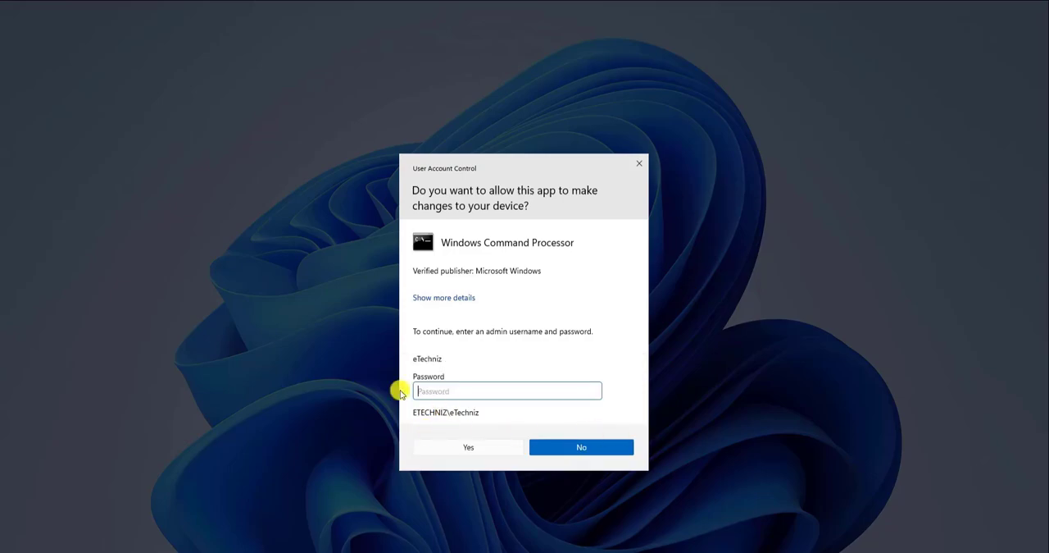
pyautogui.click(581, 446)
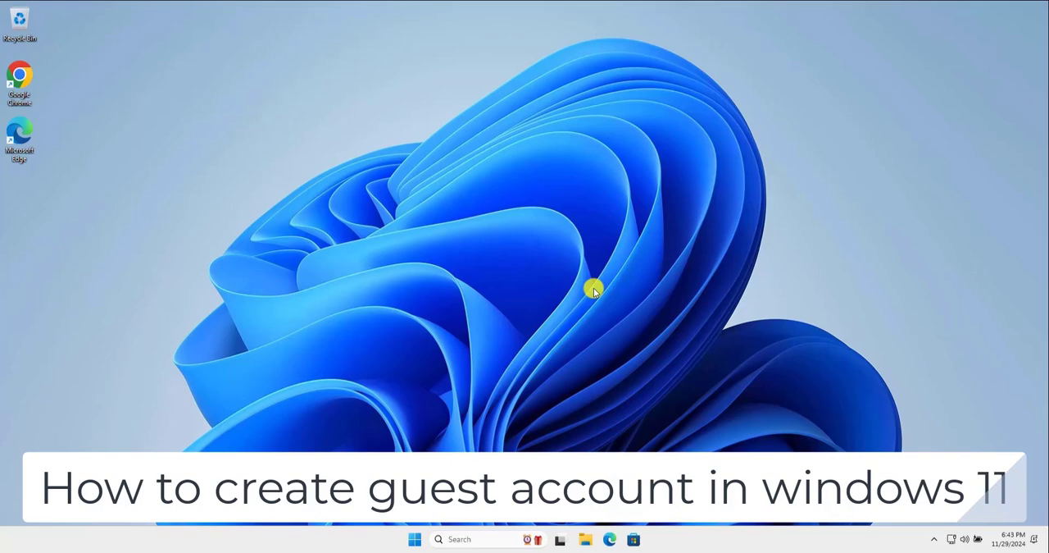